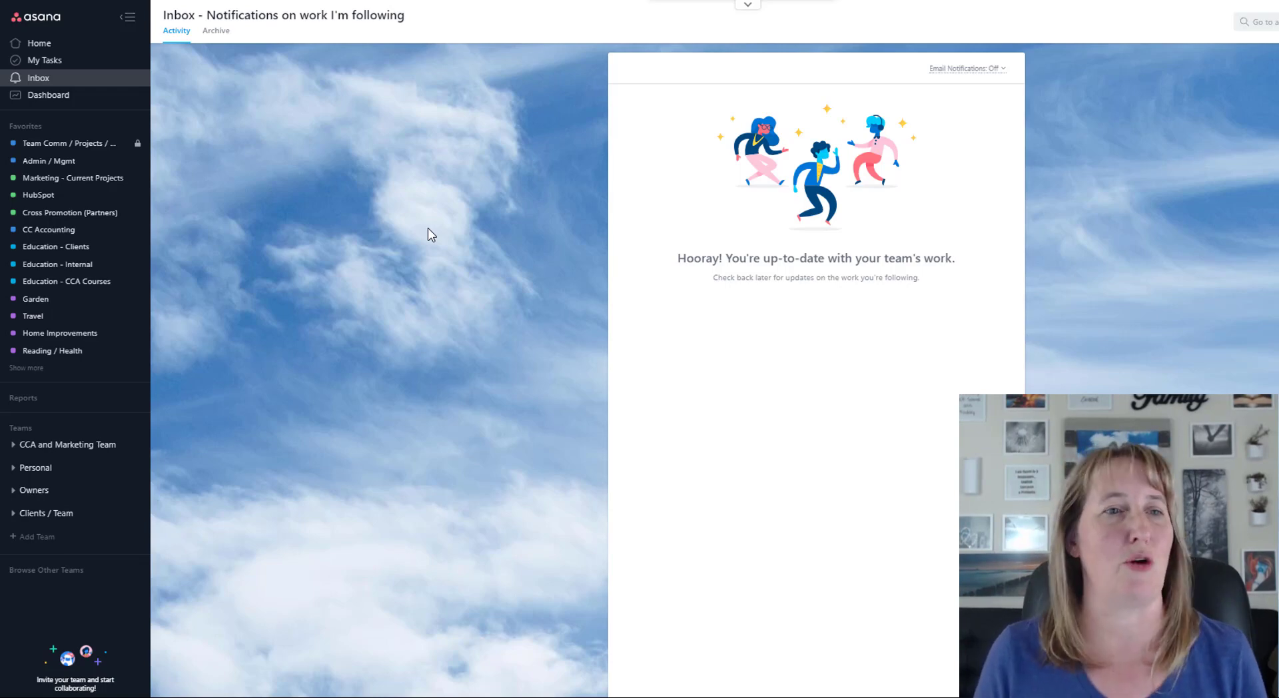
pyautogui.moveTo(812, 328)
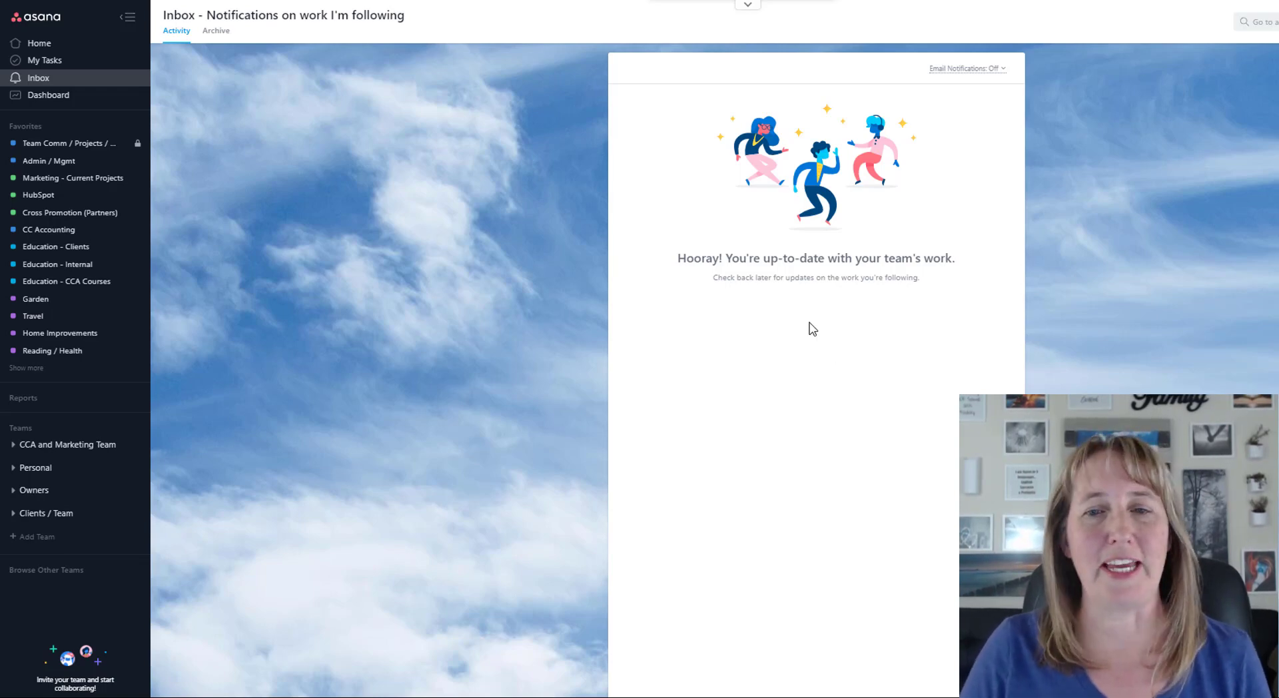
pyautogui.moveTo(851, 388)
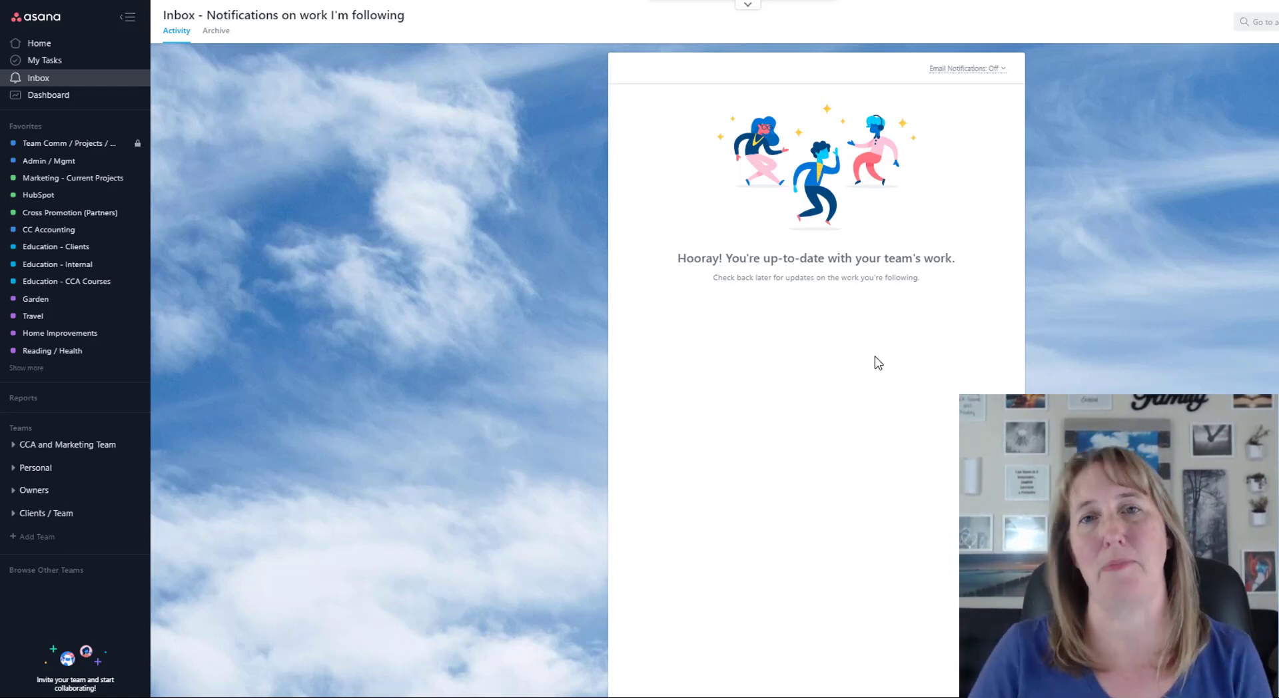
pyautogui.moveTo(48, 60)
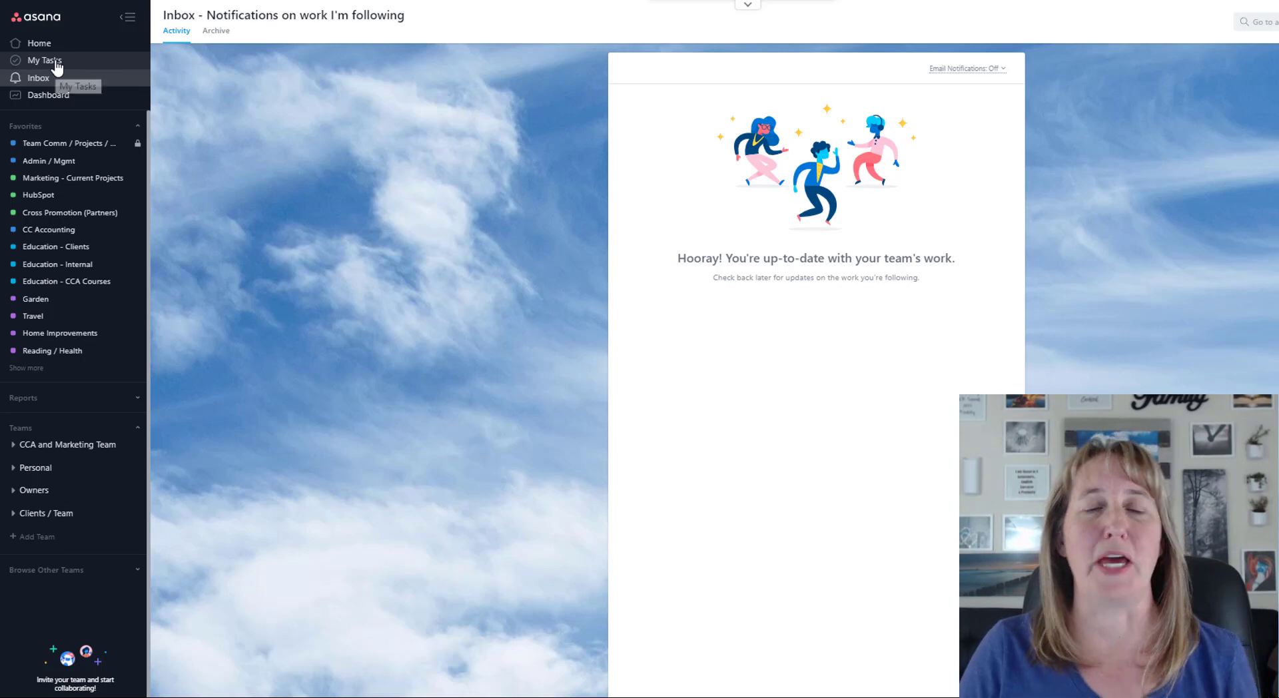
# Step: Open My Tasks, expand the Upcoming section, and scroll down to Blog posts
pyautogui.click(44, 61)
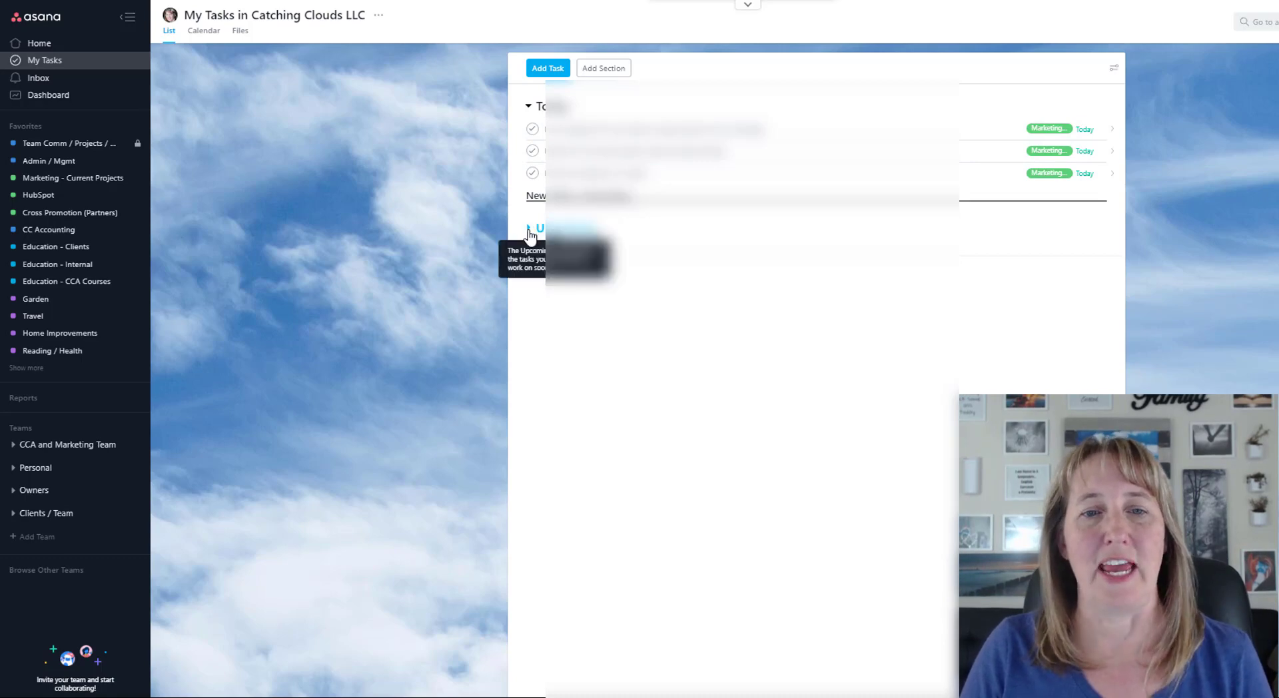
pyautogui.click(528, 228)
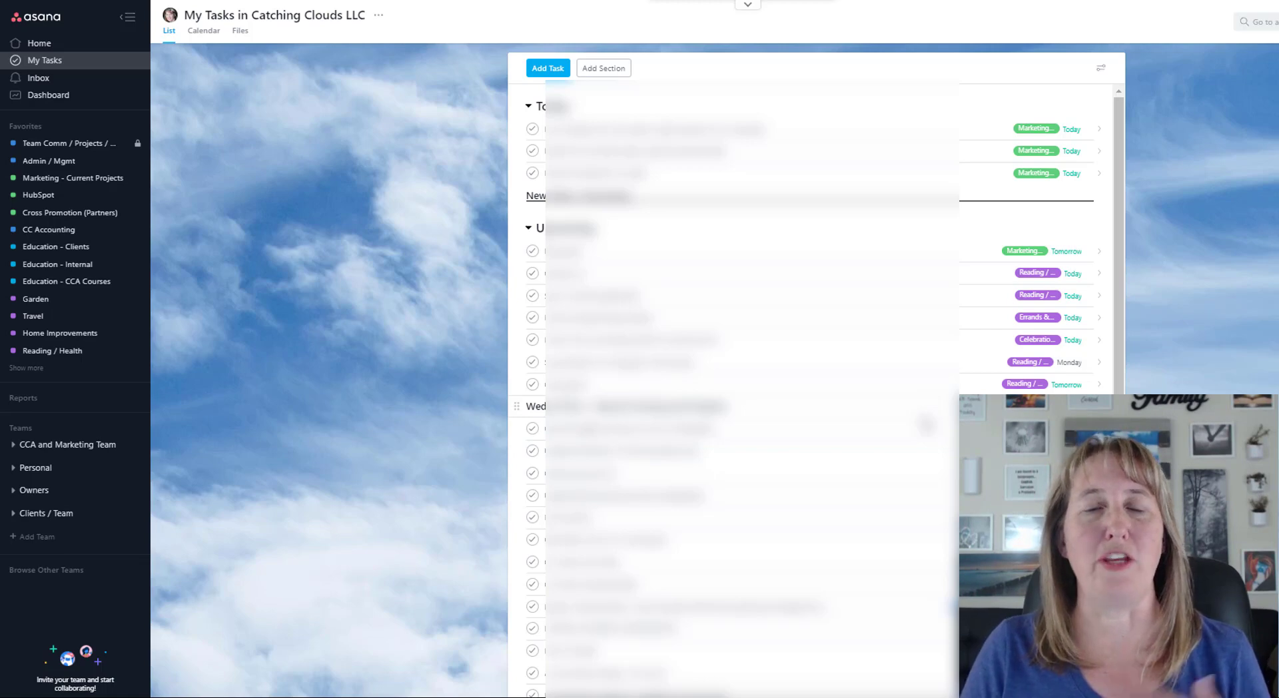
pyautogui.scroll(-3)
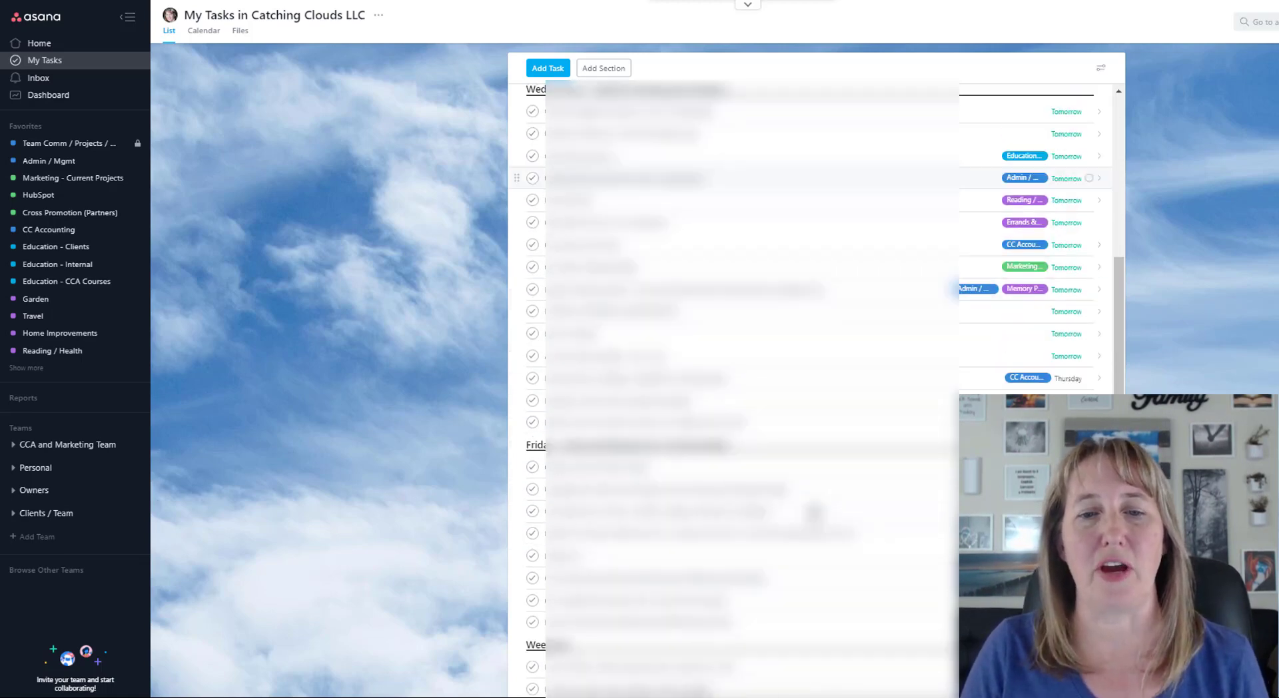
pyautogui.scroll(-3)
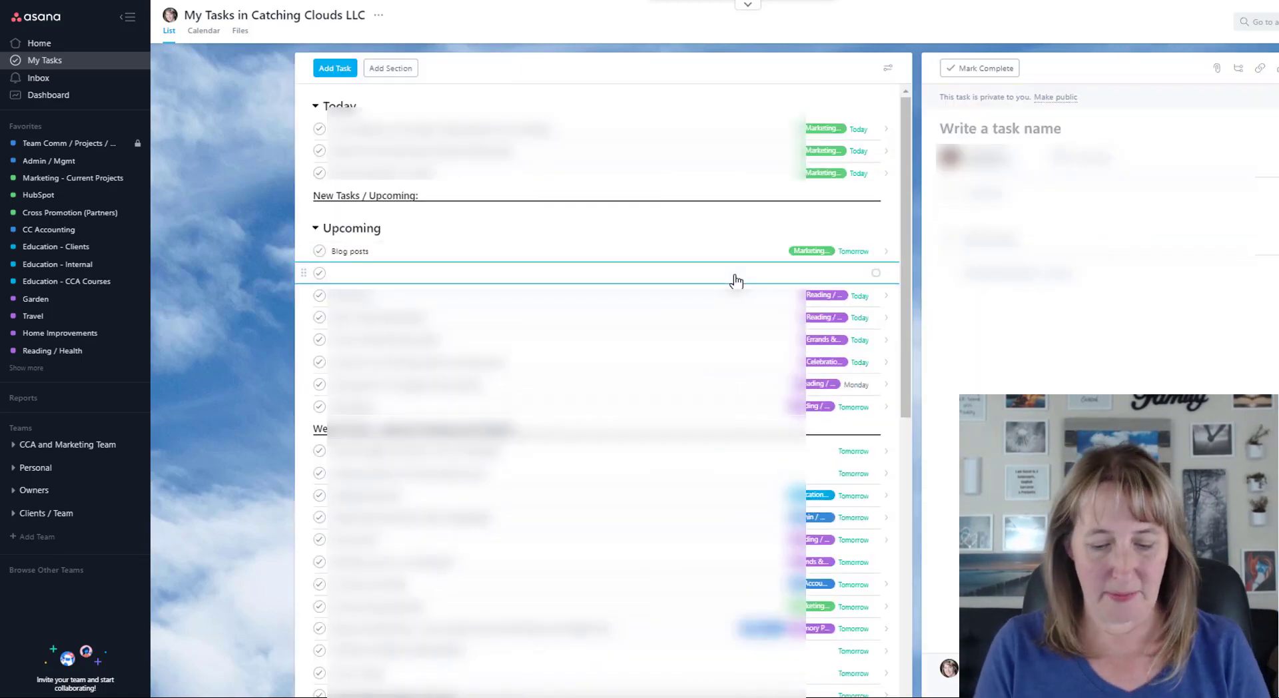
# Step: Name the new task 'Heading:', then remove it and show Blog posts' details
pyautogui.write('Heading:')
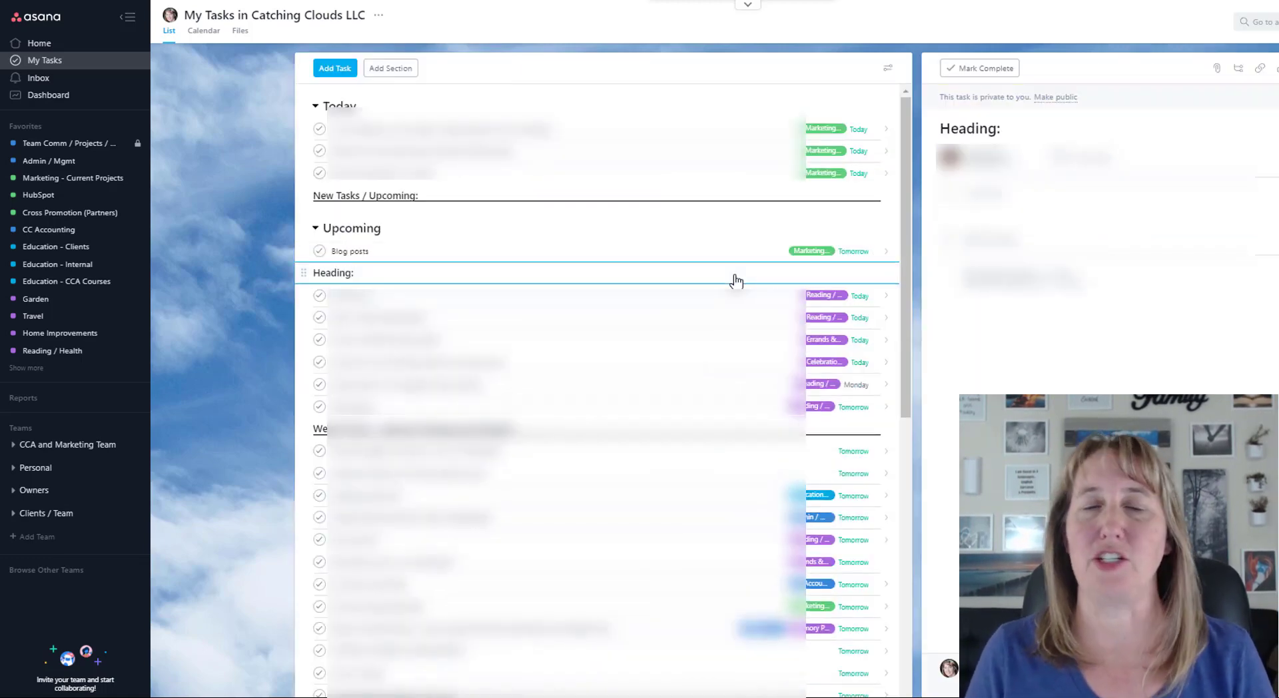
pyautogui.click(335, 272)
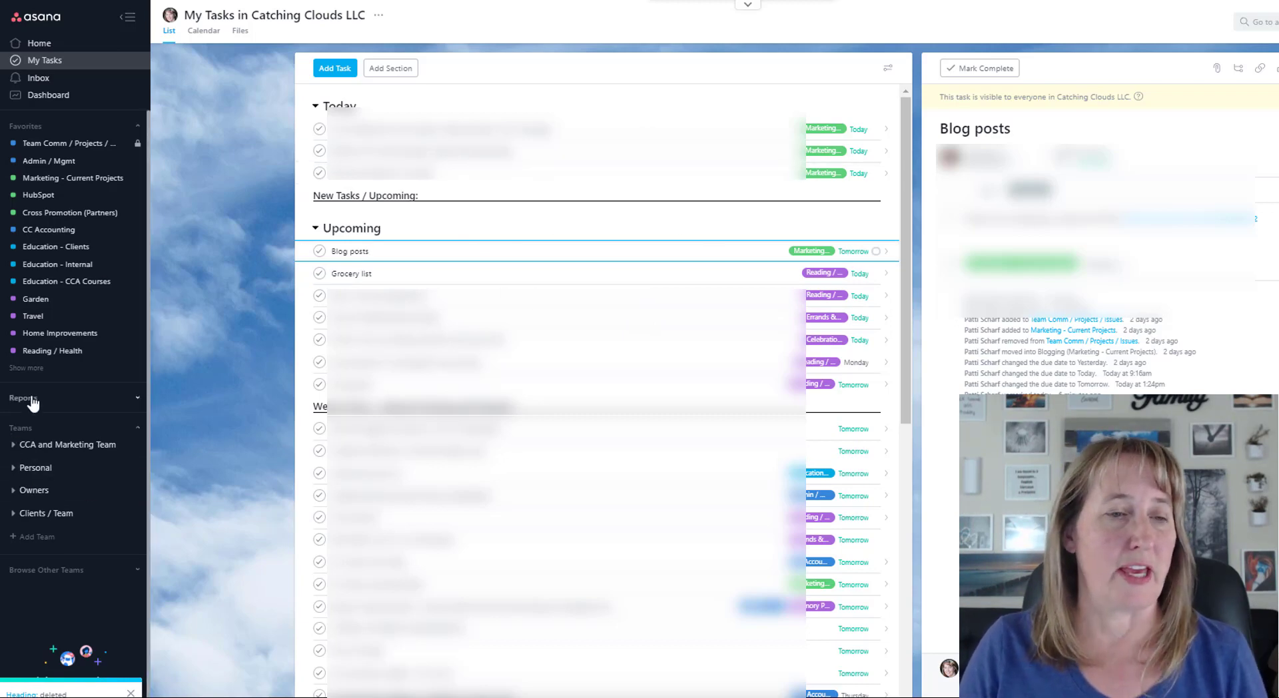
# Step: Expand Clients / Team in the sidebar to list New Employee Setup and Client Setup Template
pyautogui.click(47, 513)
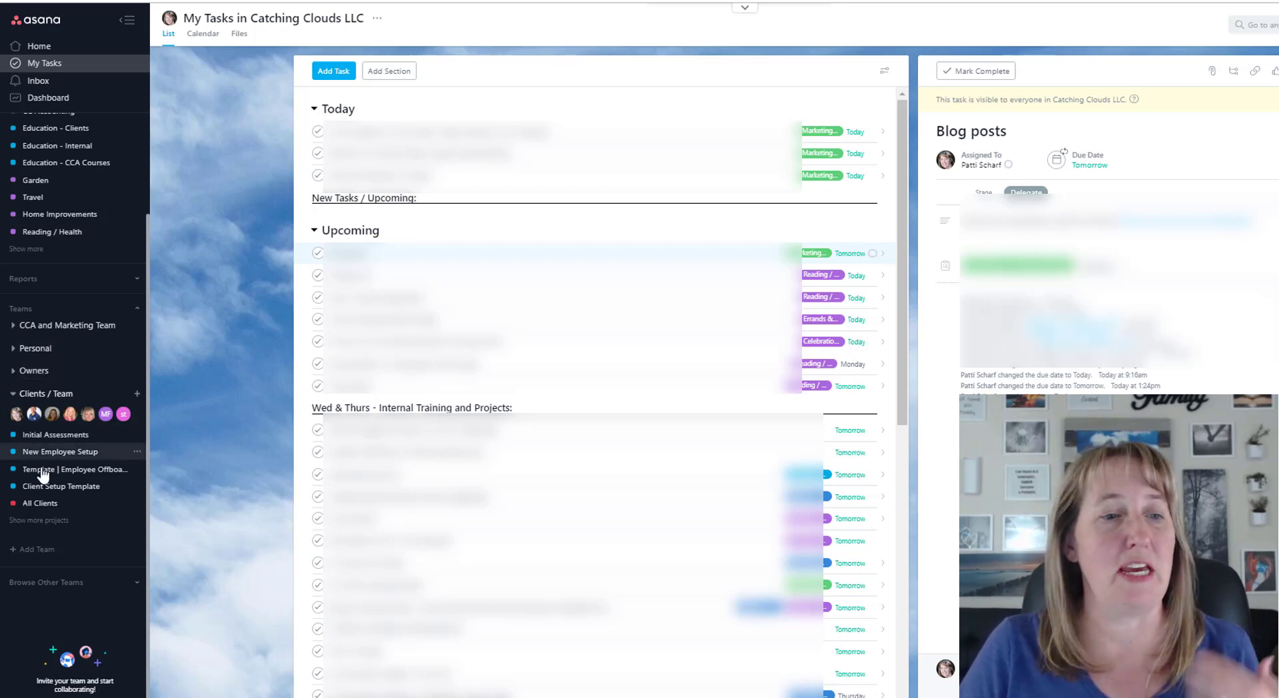
pyautogui.moveTo(59, 451)
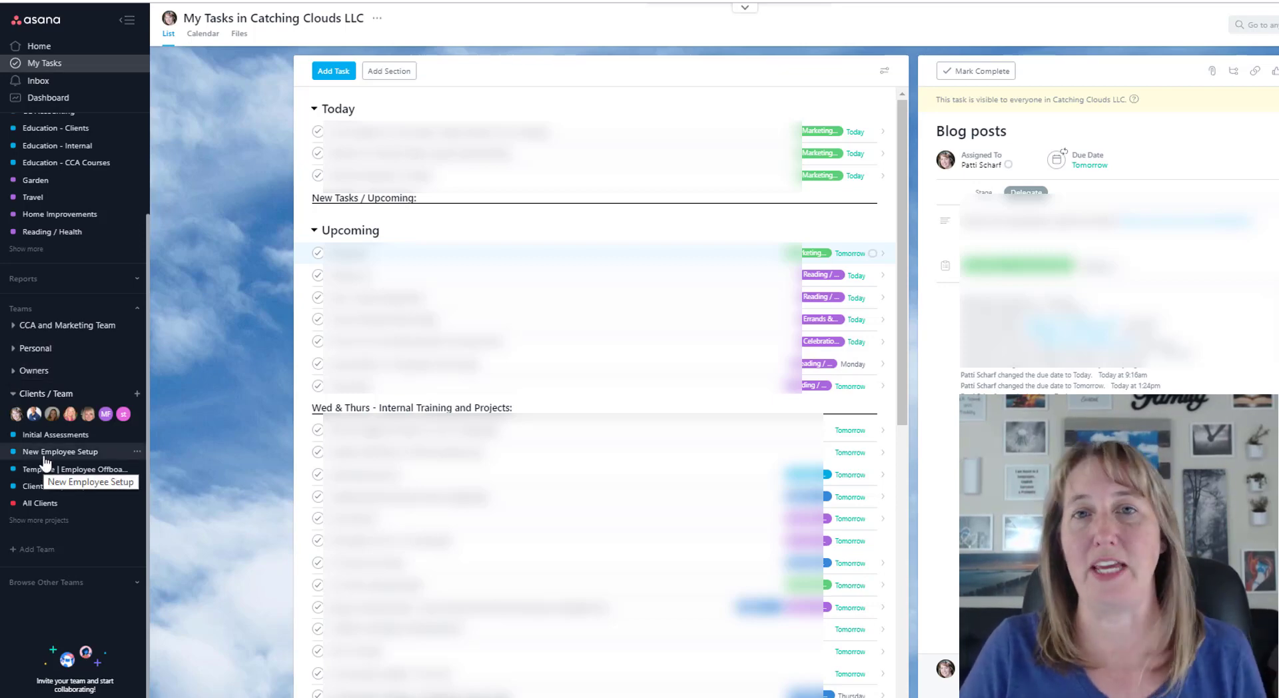
pyautogui.moveTo(86, 469)
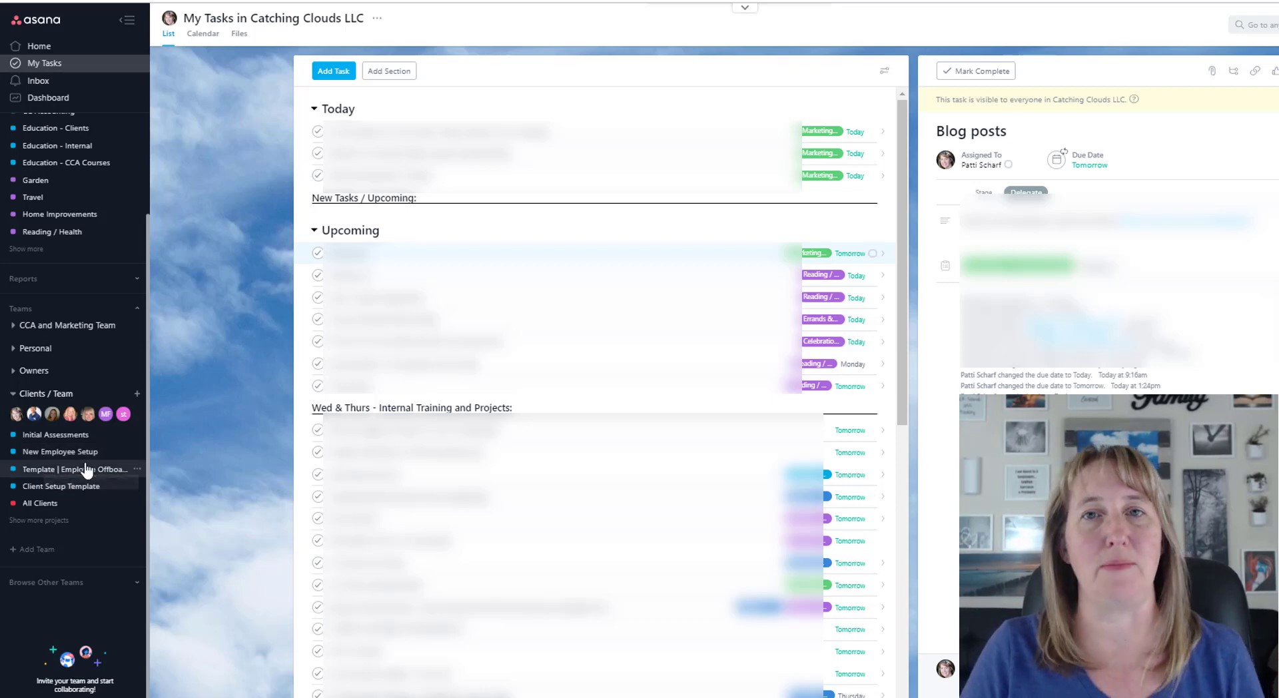
pyautogui.moveTo(59, 451)
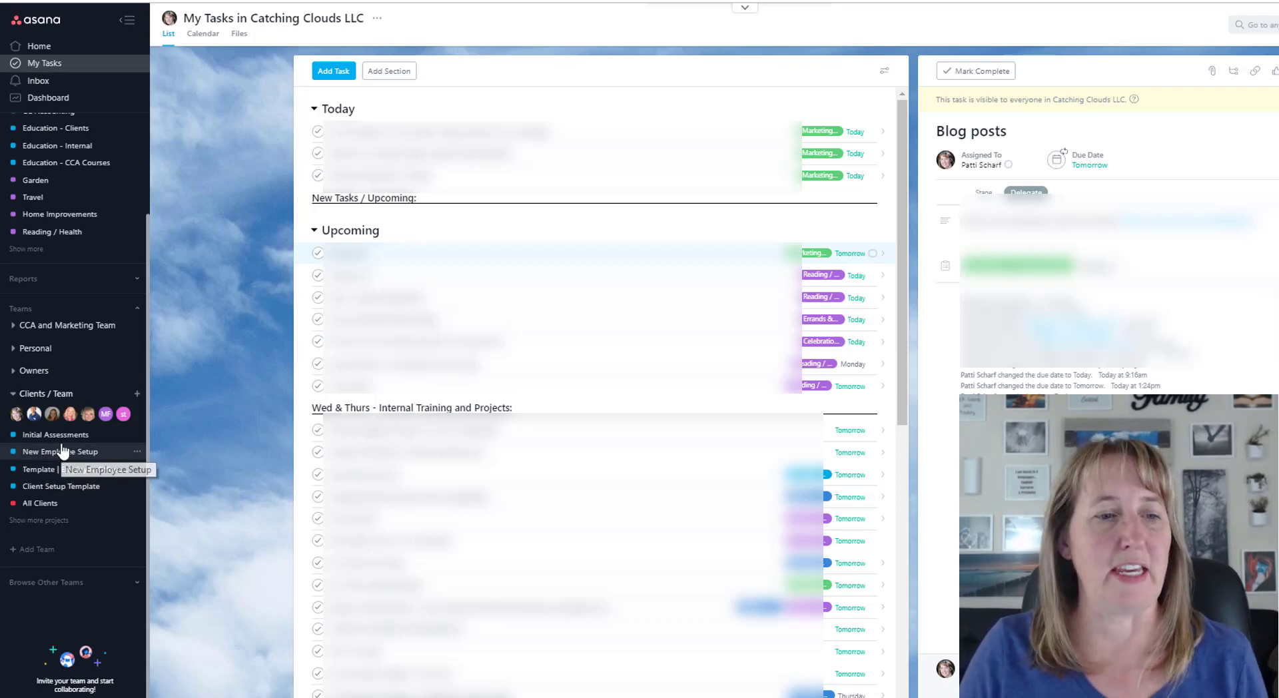
# Step: Open the Initial Assessments project from the sidebar to view its three tasks
pyautogui.click(55, 433)
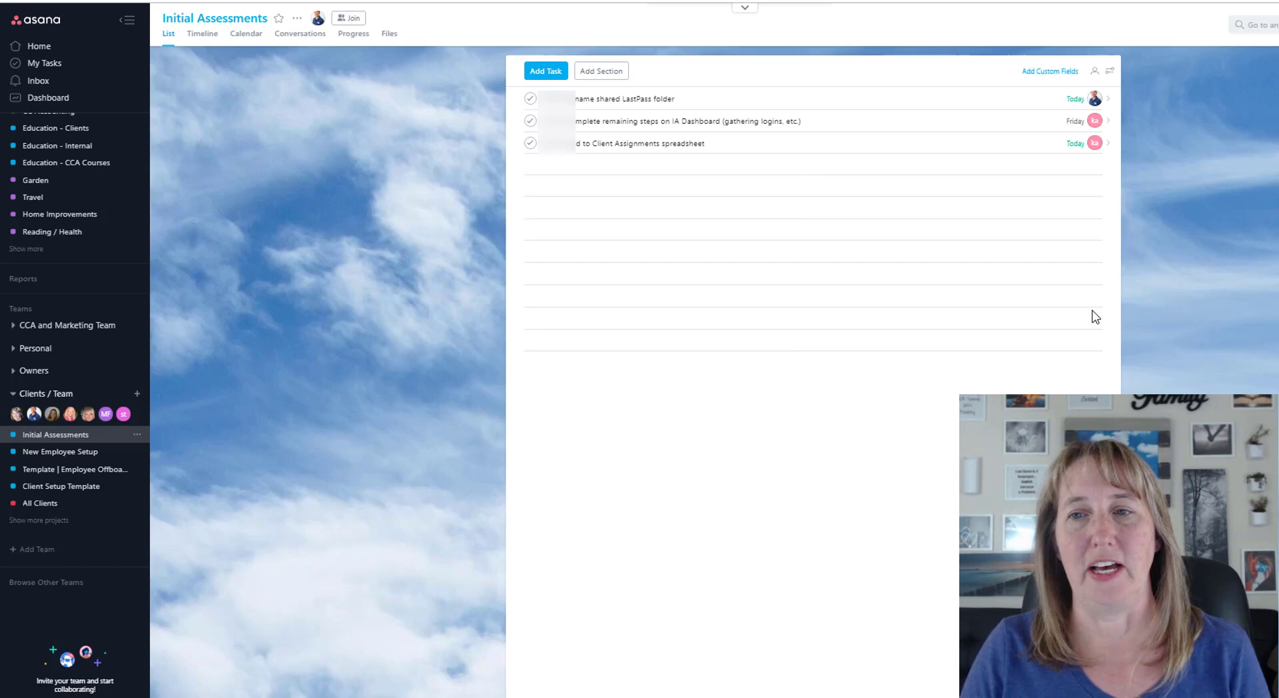
pyautogui.moveTo(905, 336)
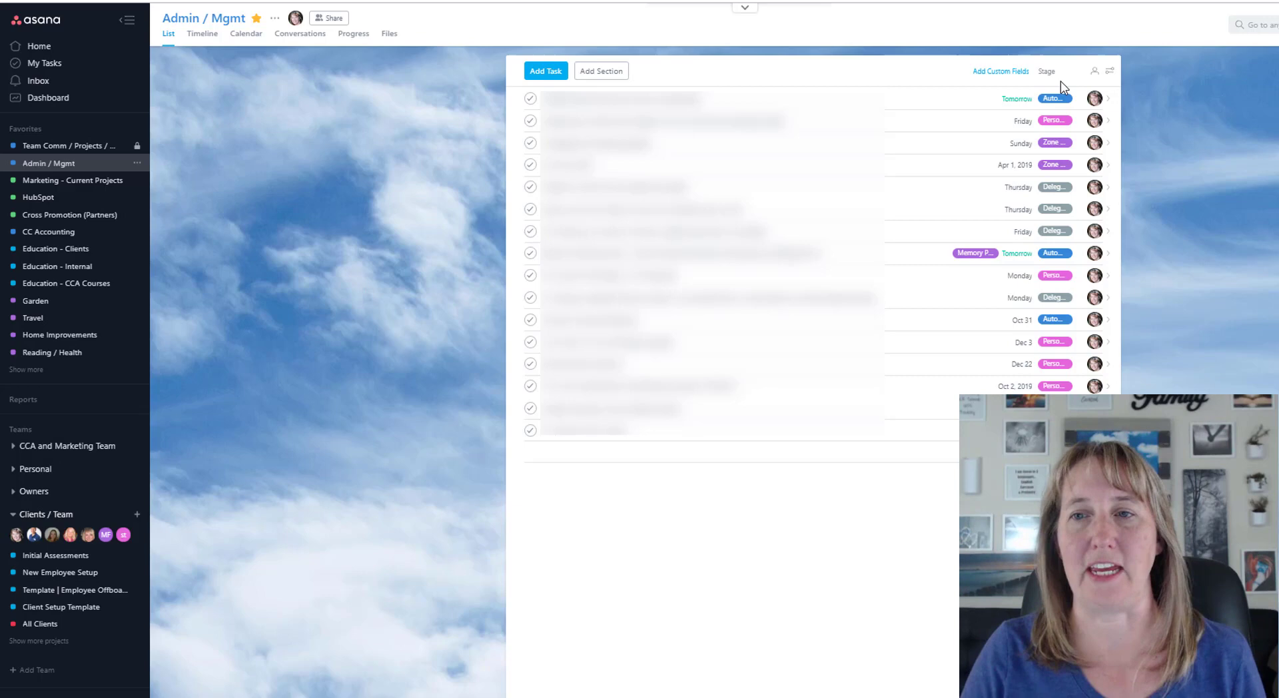
pyautogui.moveTo(1047, 71)
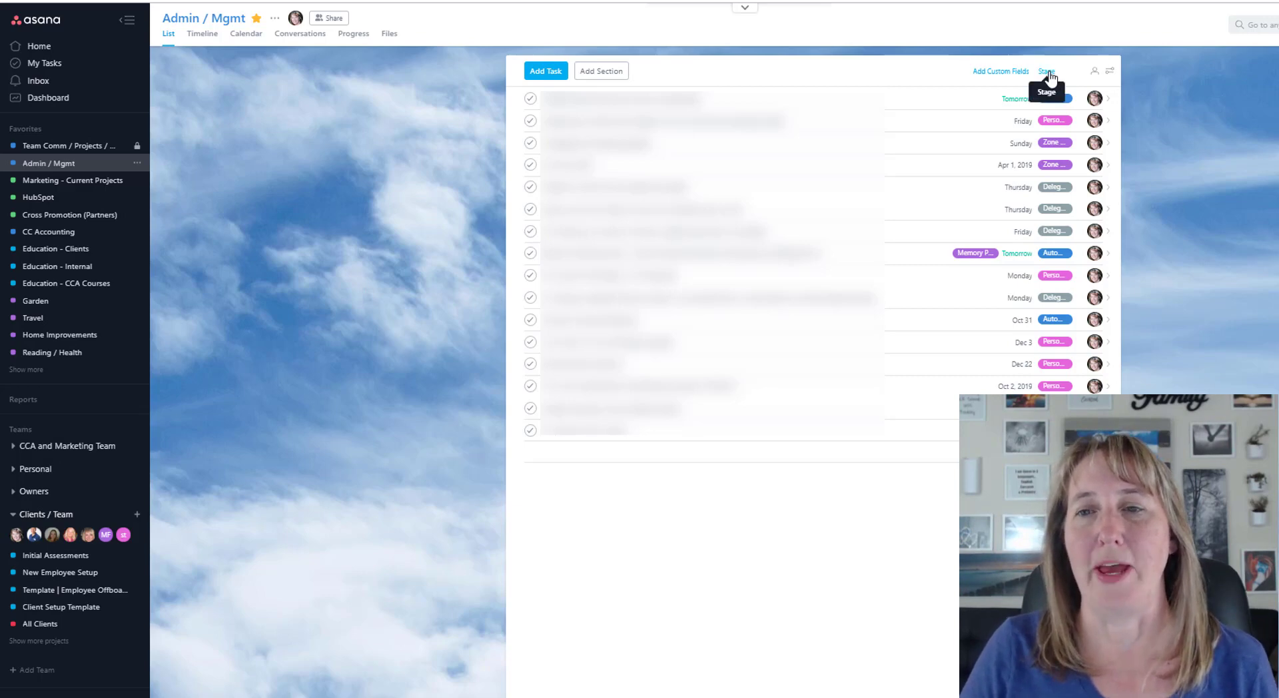
# Step: Sort the Admin / Mgmt list by the Stage custom field into its four sections
pyautogui.click(1047, 71)
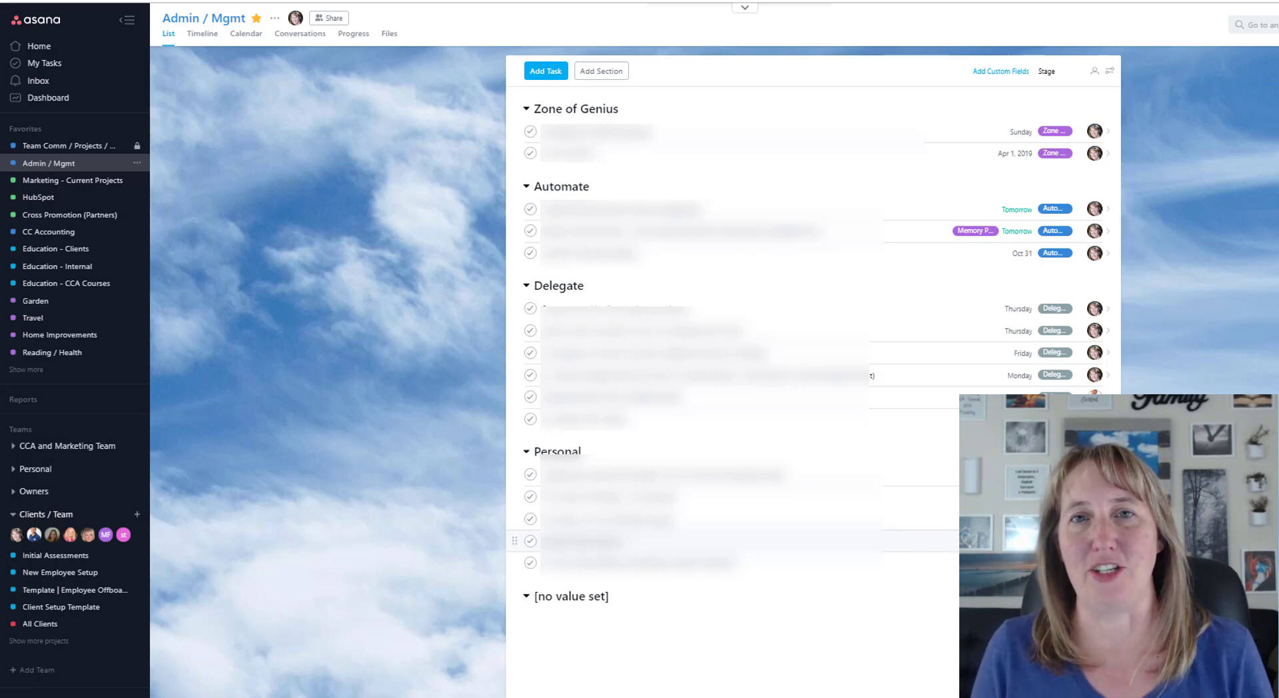
pyautogui.moveTo(1032, 285)
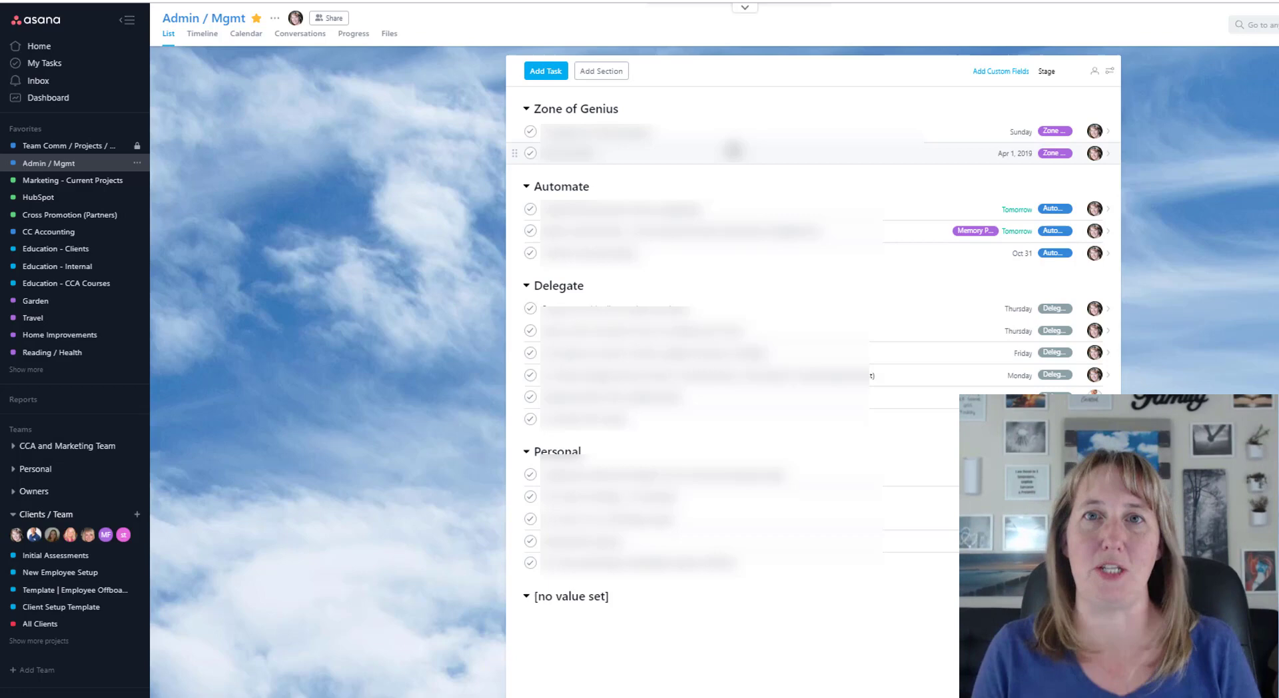
pyautogui.moveTo(1003, 156)
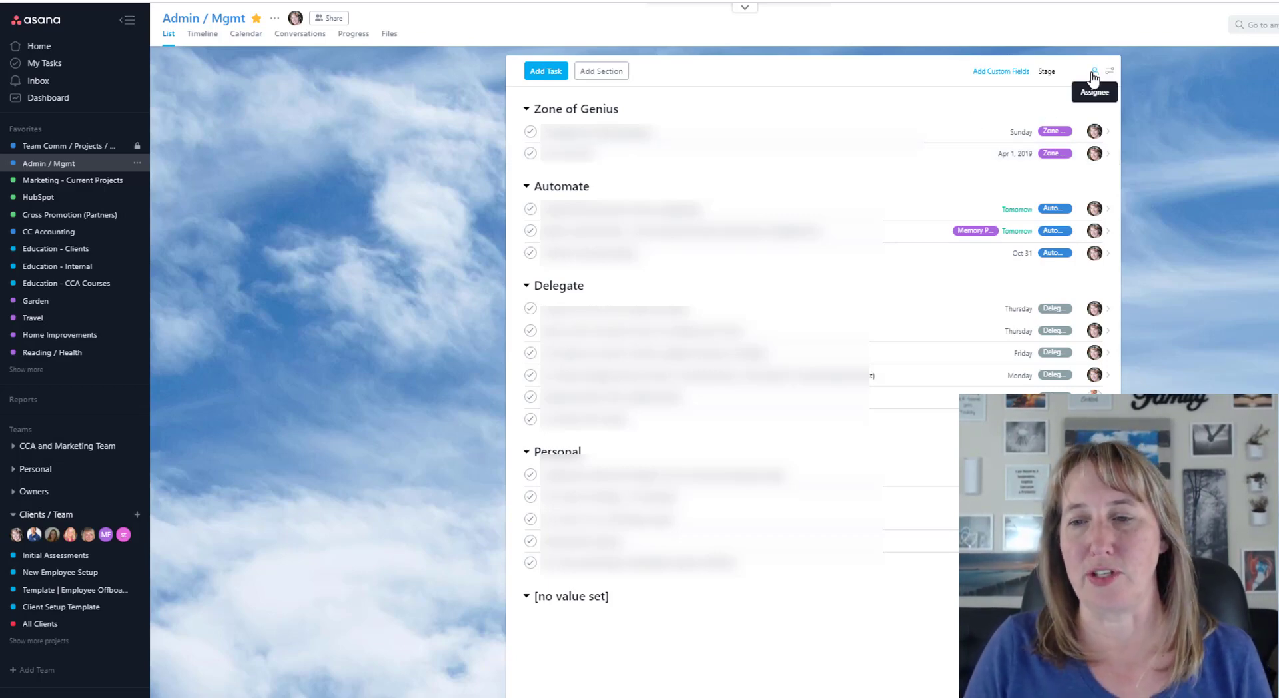
# Step: Group Admin / Mgmt tasks by assignee, then remove the sorting to restore the plain list
pyautogui.click(1094, 73)
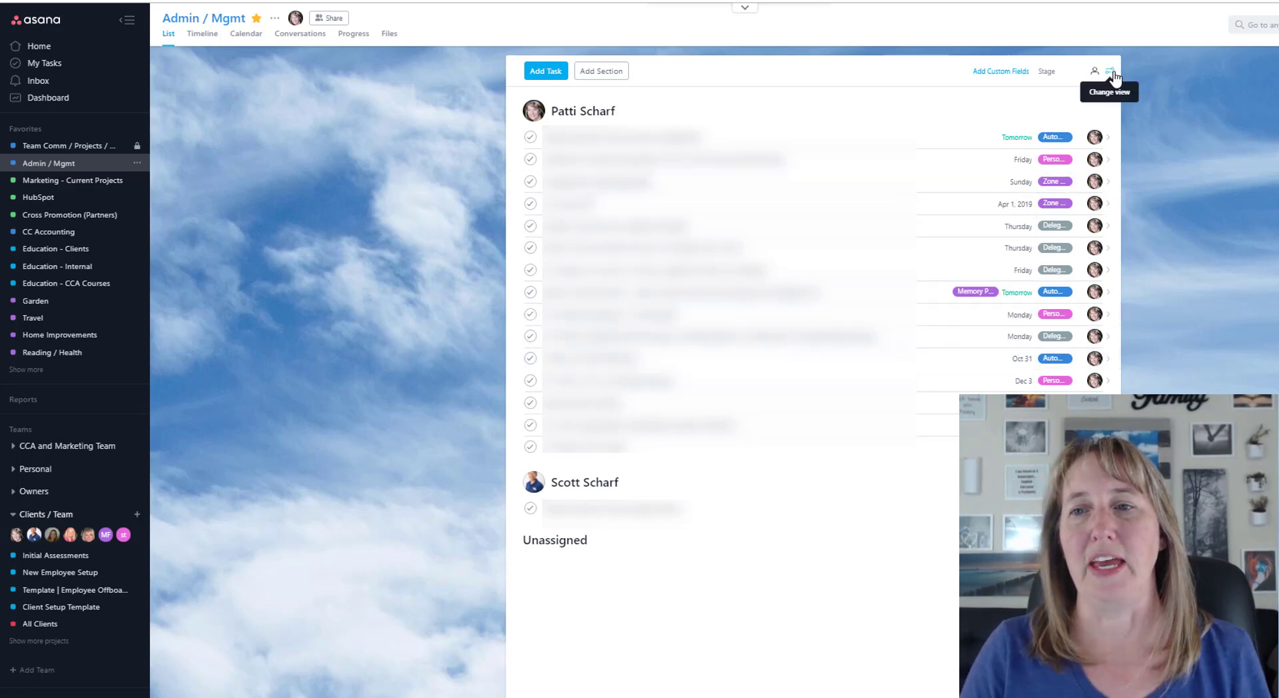
pyautogui.click(1111, 71)
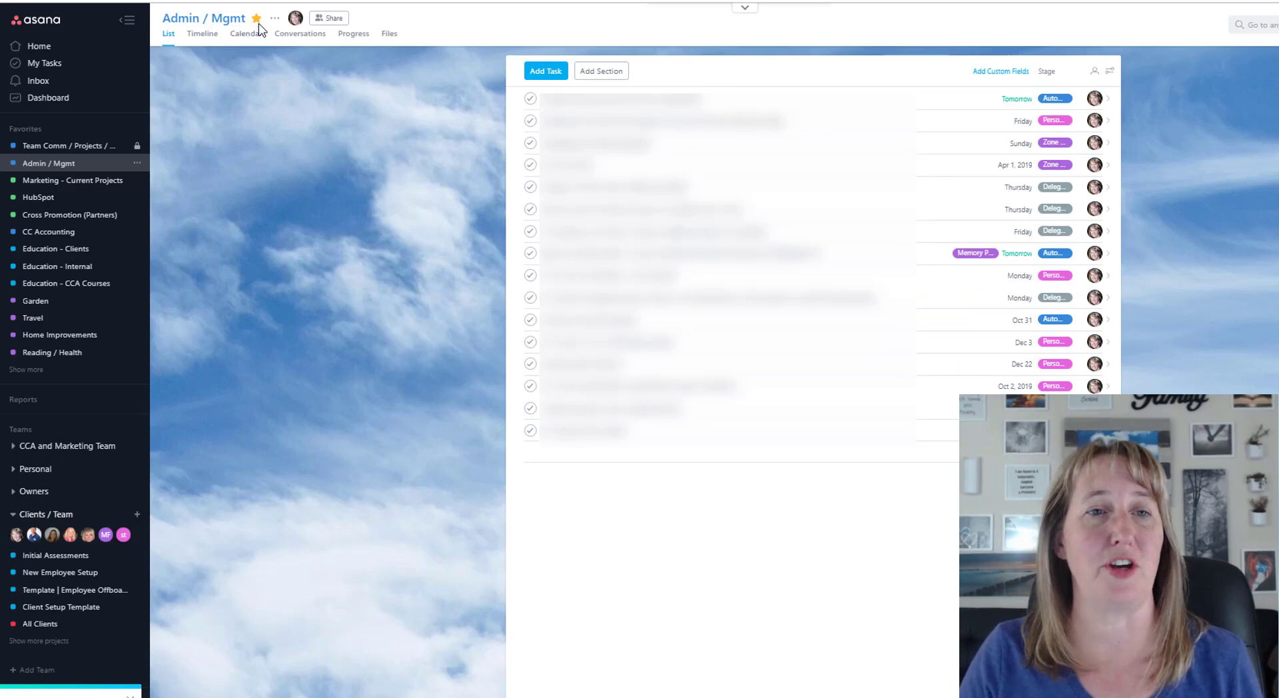
# Step: View Admin / Mgmt on the Calendar, then switch to the Initial Assessments project
pyautogui.click(246, 33)
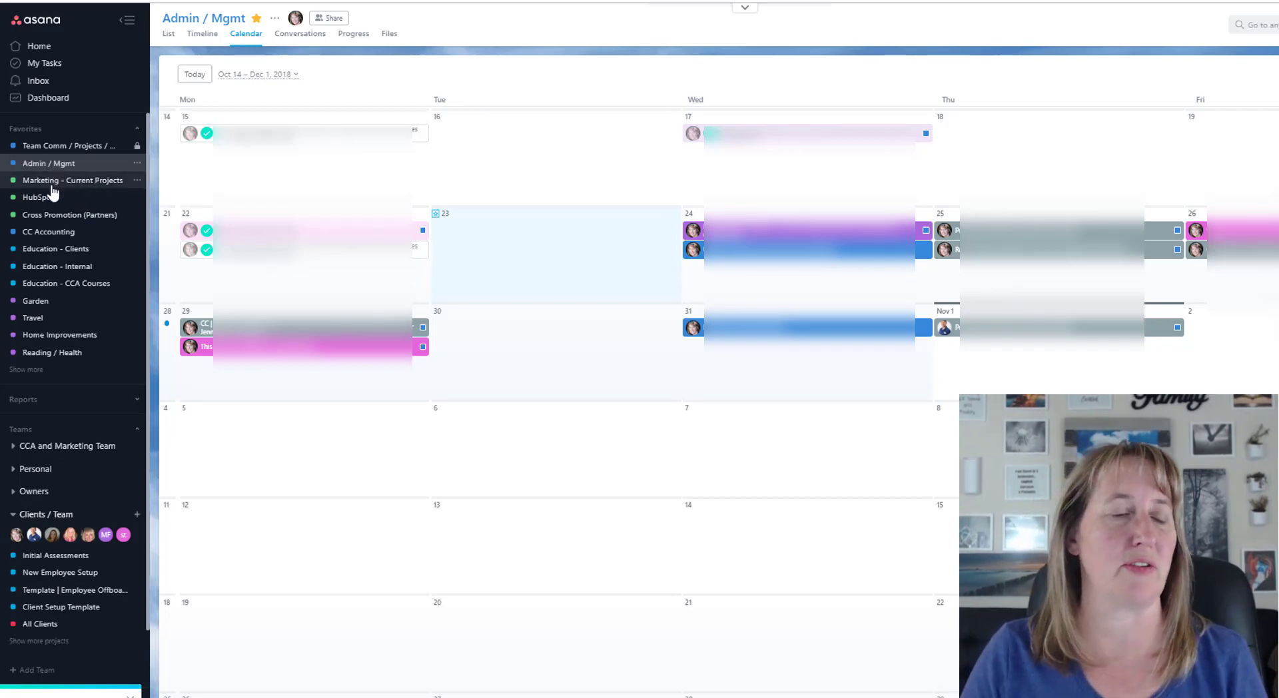
pyautogui.click(55, 555)
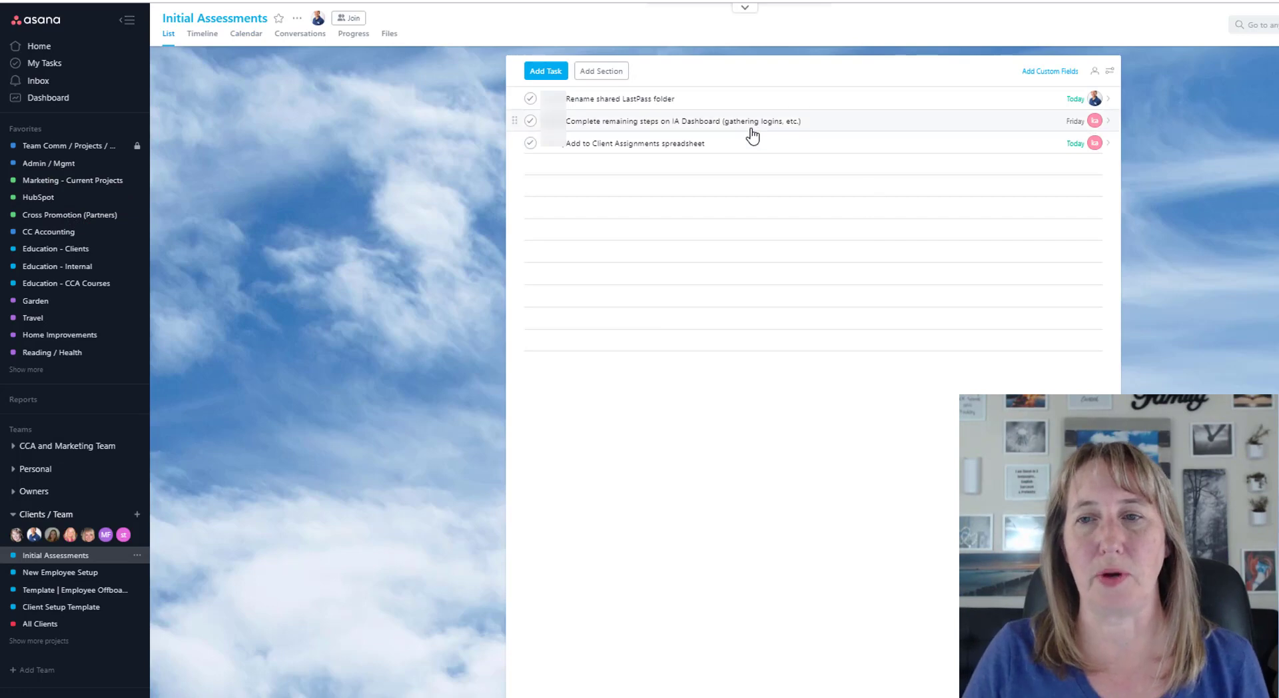
# Step: Open the 'Complete remaining steps on IA Dashboard' task's detail pane
pyautogui.click(681, 120)
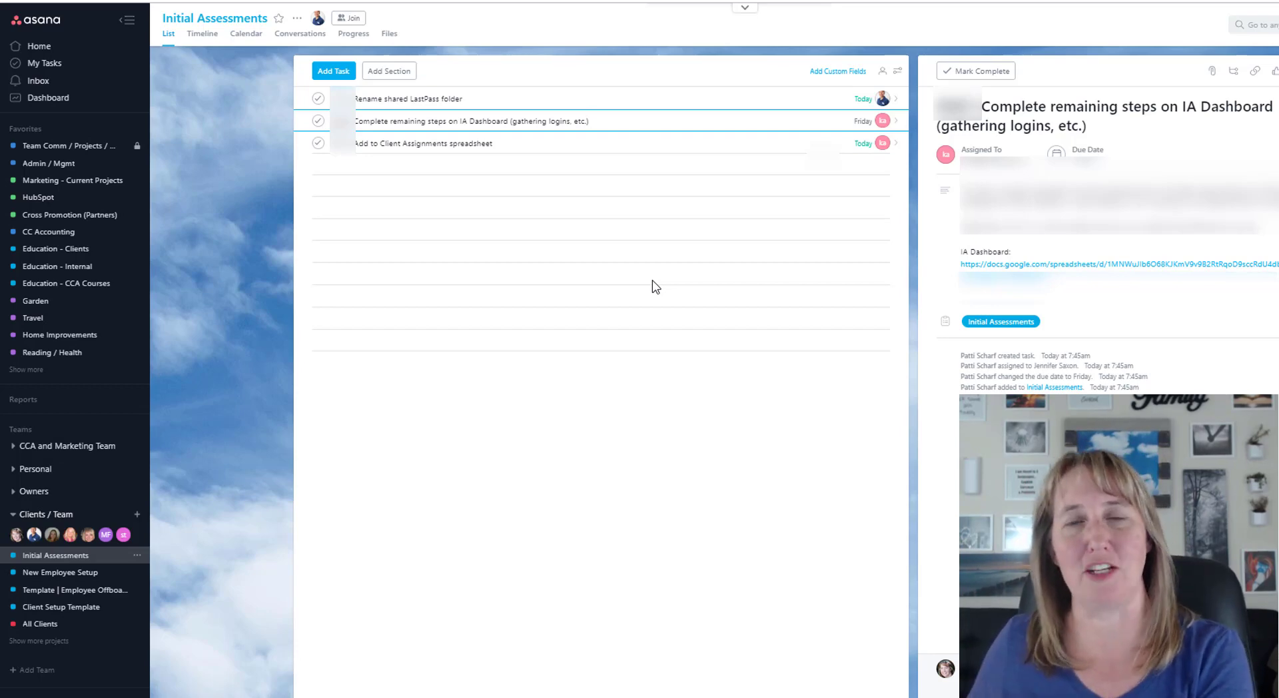
pyautogui.click(580, 120)
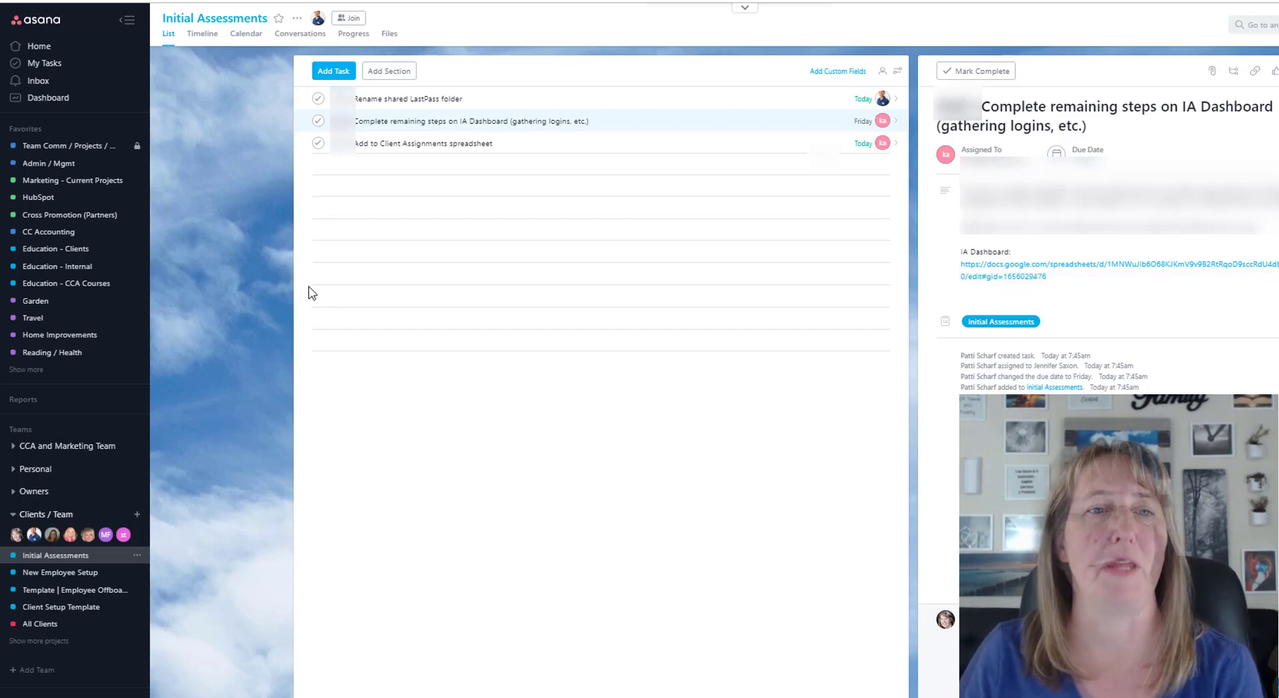
# Step: Close the task details and go to the Inbox, which shows everything is up to date
pyautogui.click(37, 80)
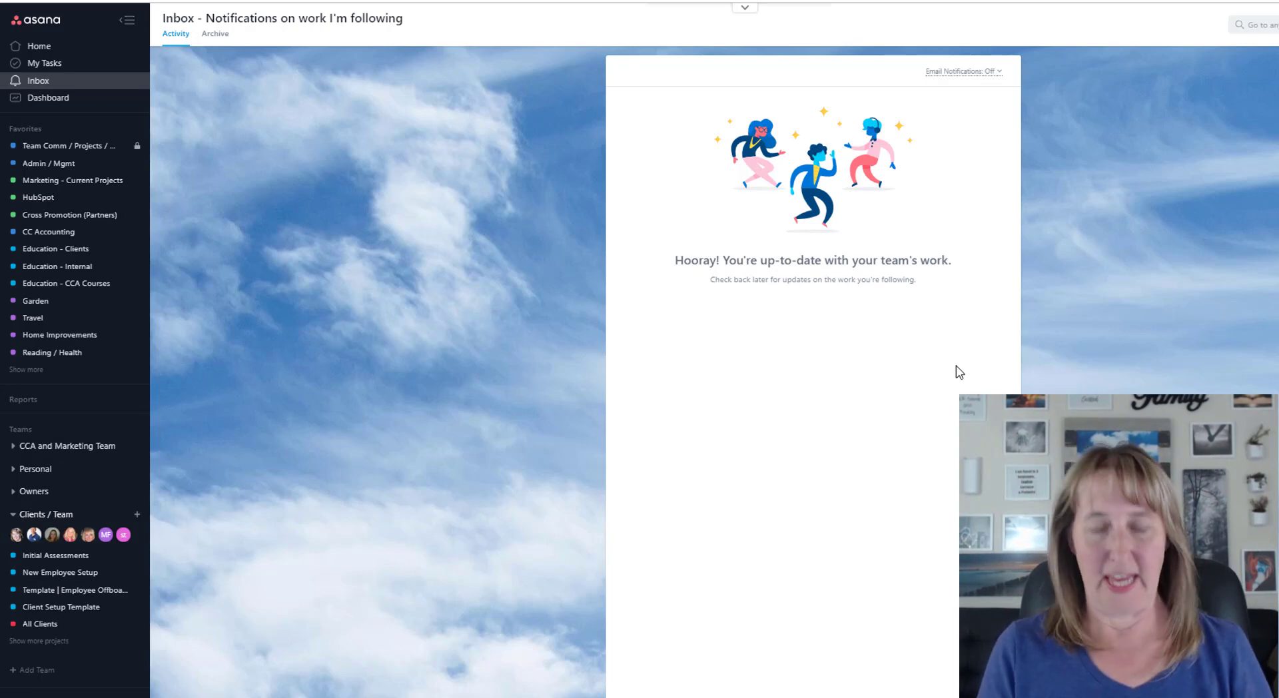
pyautogui.press('Tab')
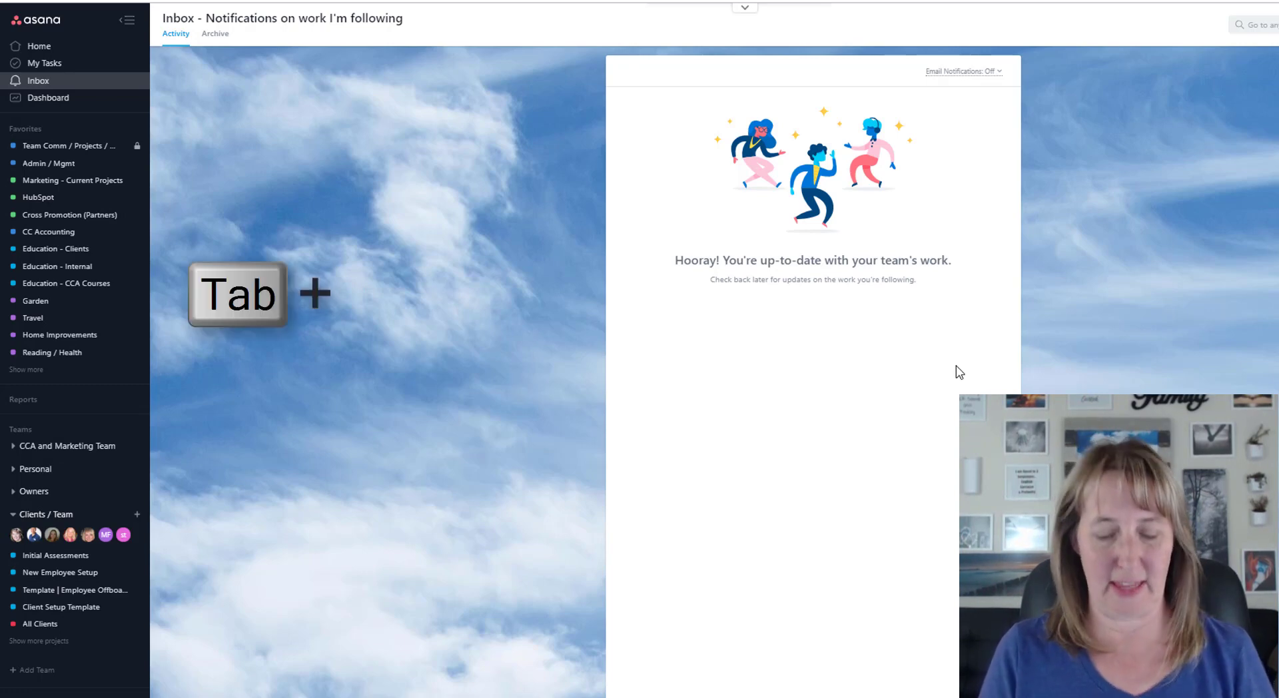